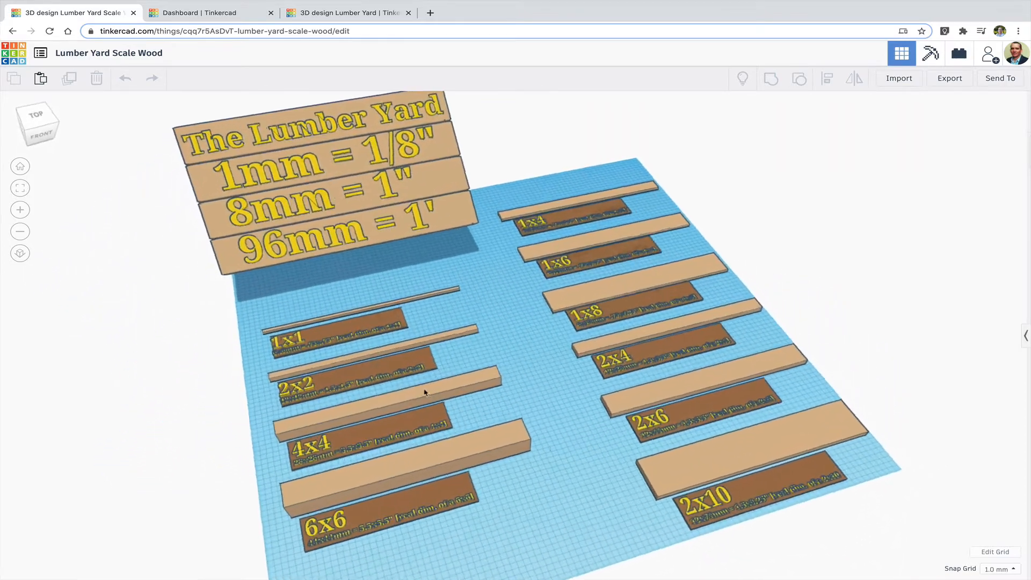
Search the gallery for 'lumber yard scale wood morrill' and check the Lumber Yard design's grid units.
click(211, 13)
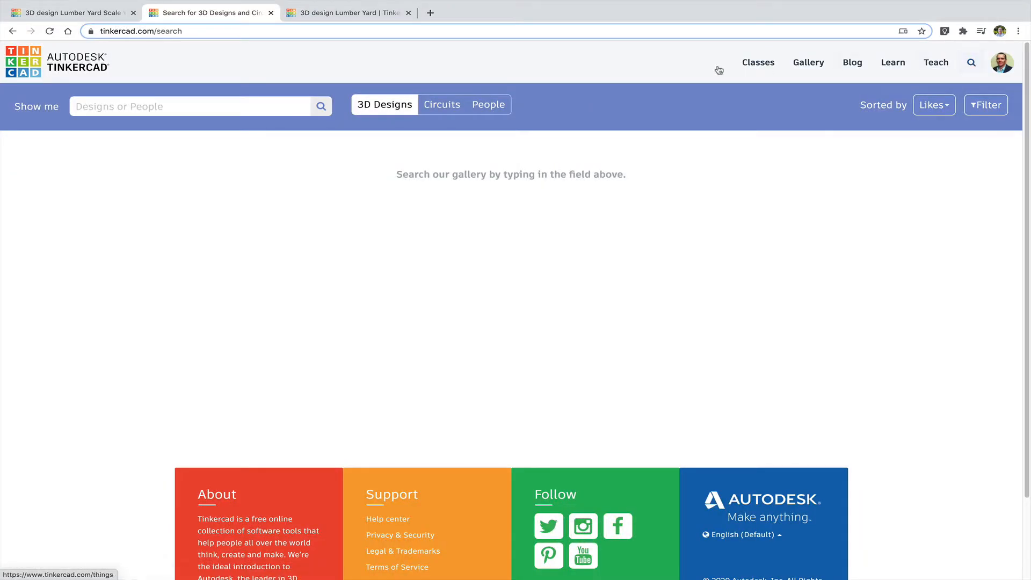
text(lumber yard scale wood morrill)
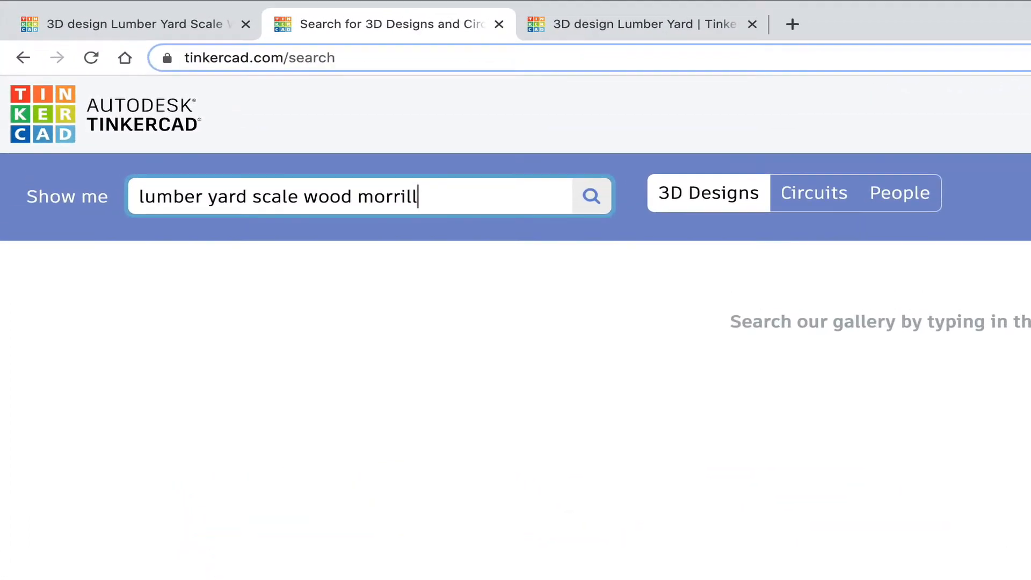
click(66, 13)
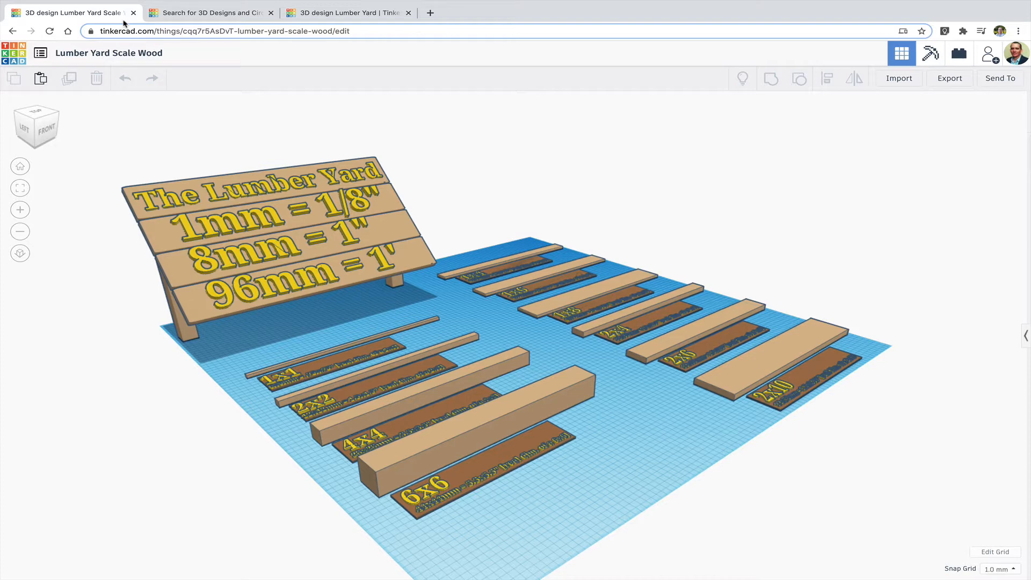
mouse_move(292, 148)
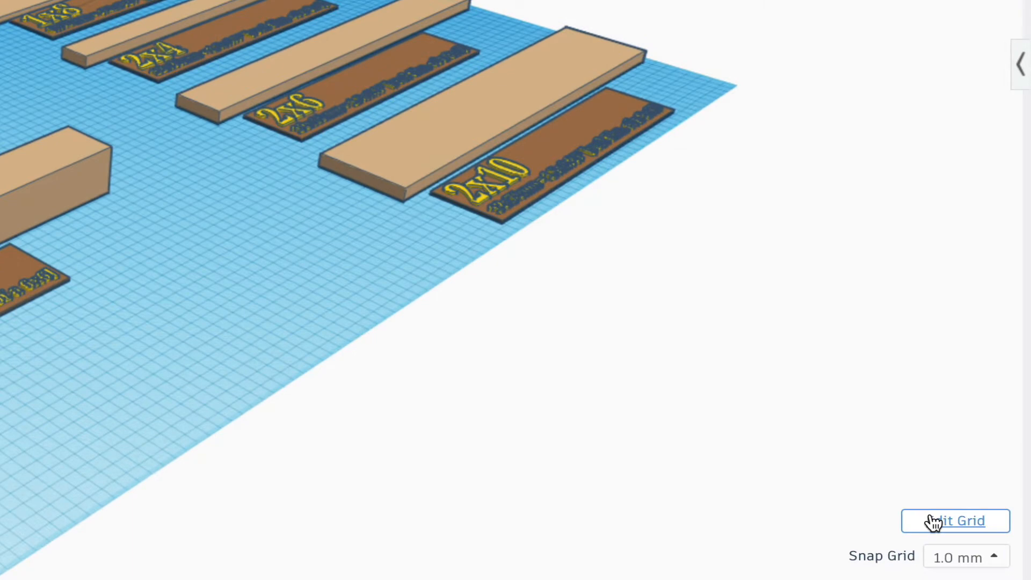
click(954, 521)
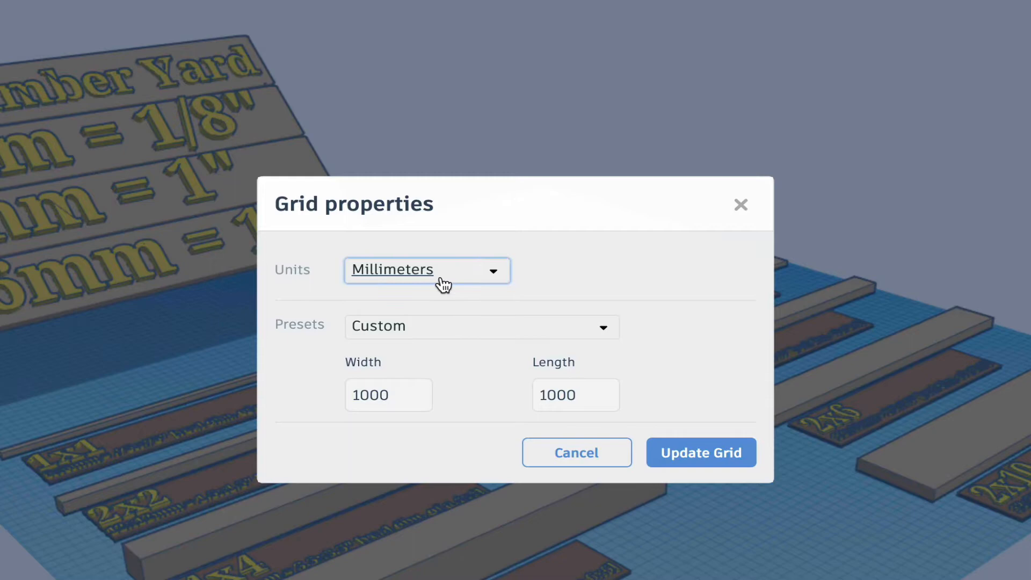
click(388, 395)
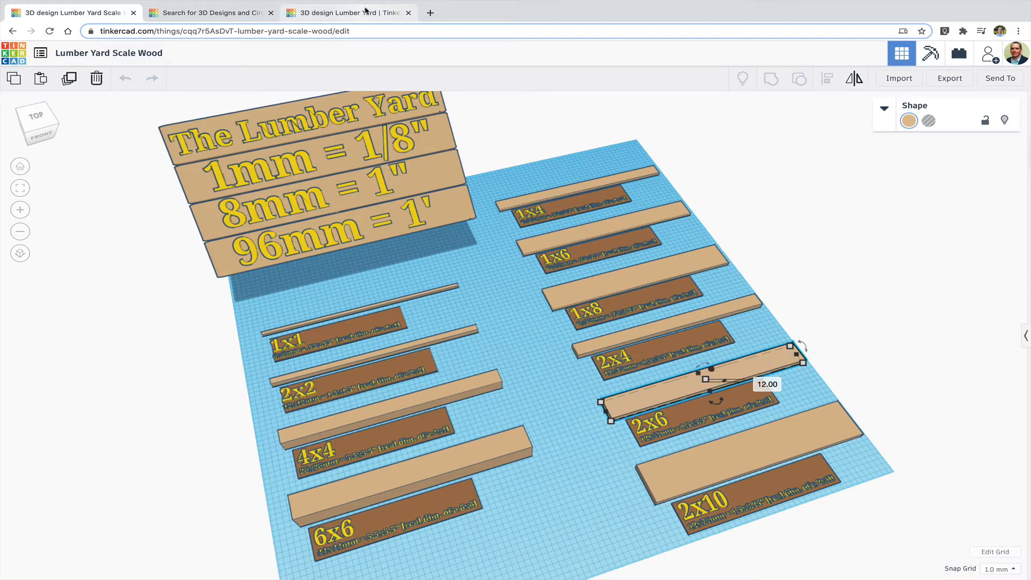
Paste the 2x6 board into the Queen Sized Bed design and select it between the posts.
click(348, 12)
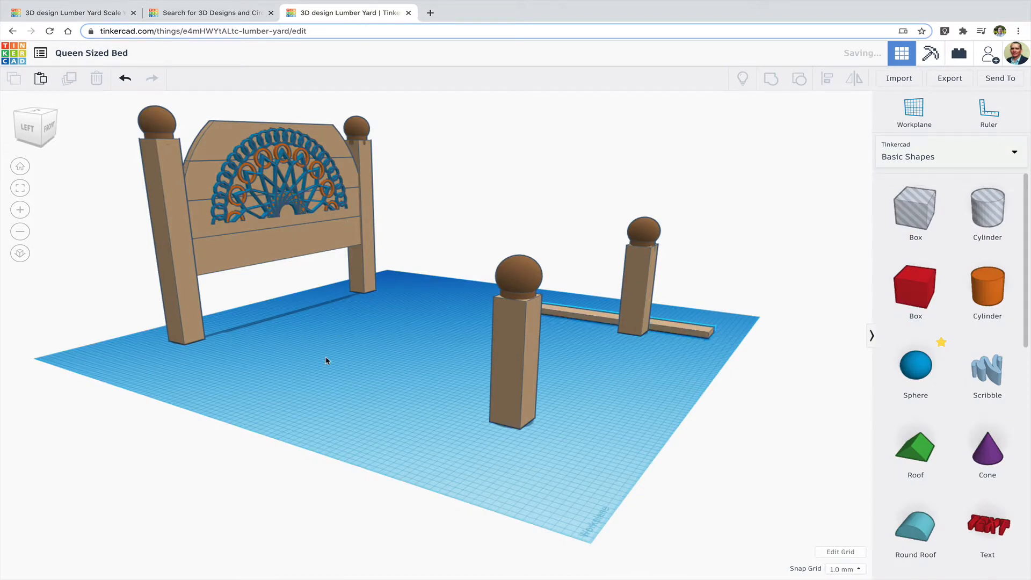
click(569, 314)
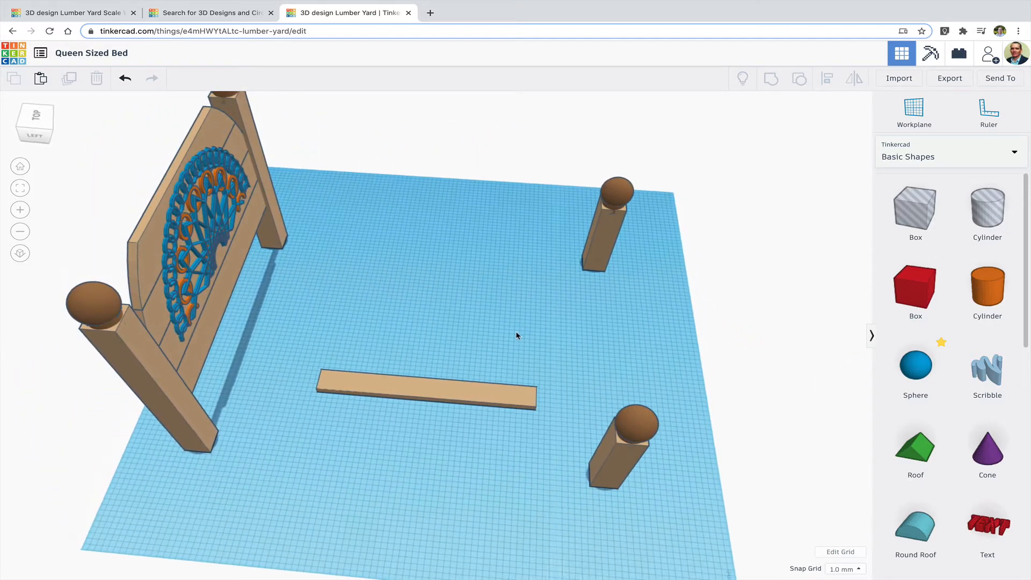
click(427, 387)
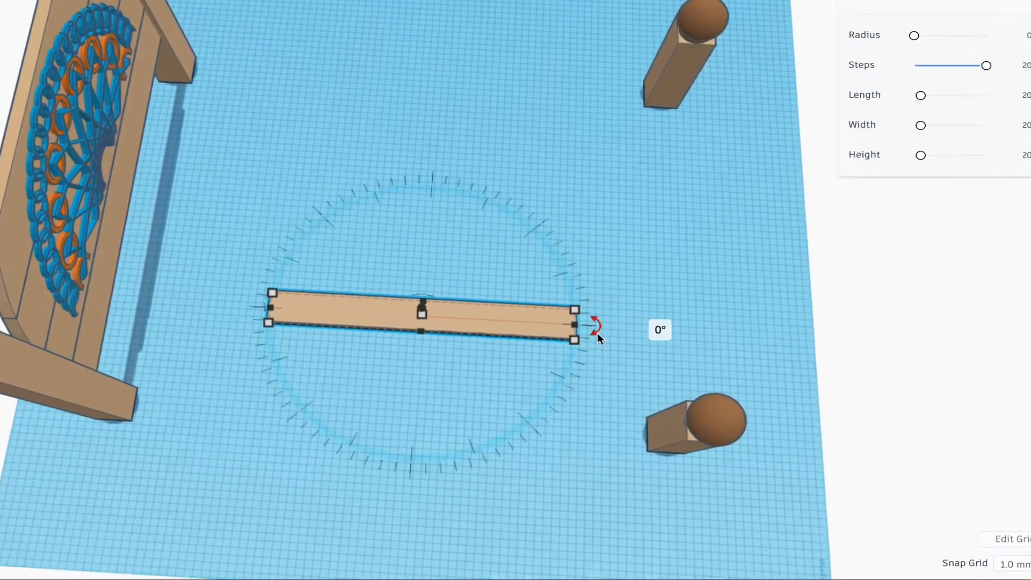
Rotate a copy of the board to 45 degrees across the original and make it a hole.
drag(594, 323, 585, 412)
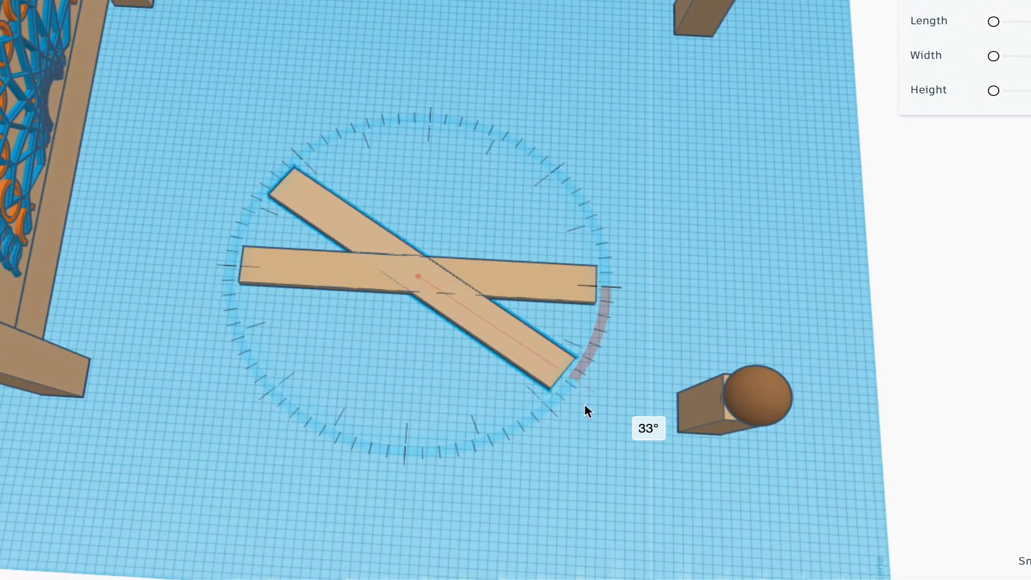
drag(586, 411, 625, 210)
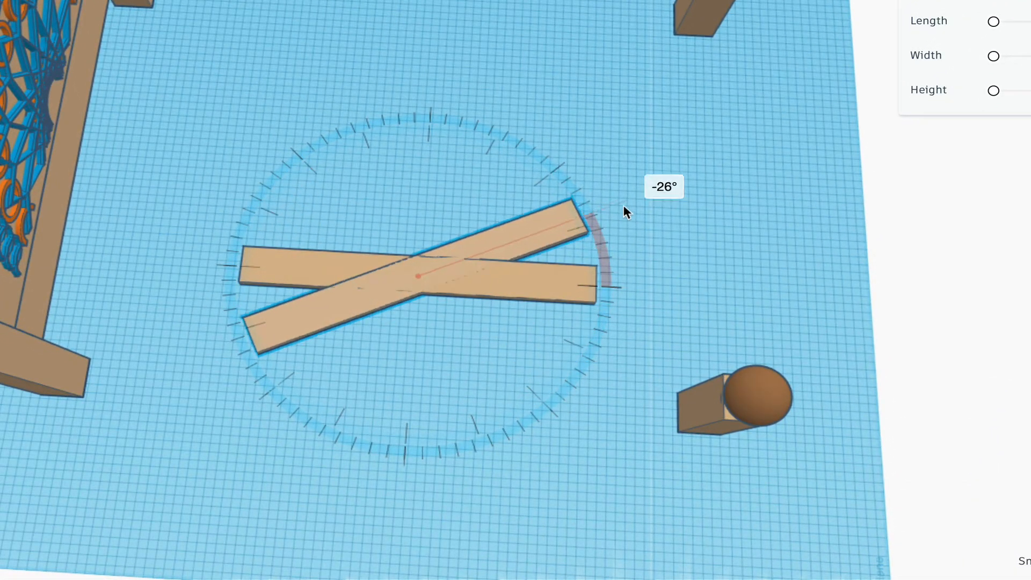
drag(625, 212, 514, 366)
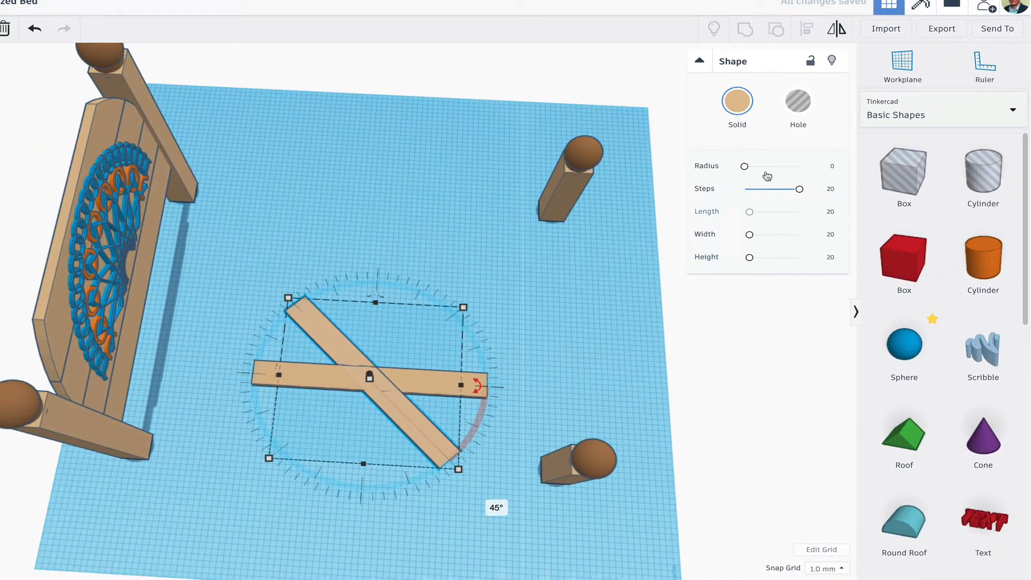
click(798, 102)
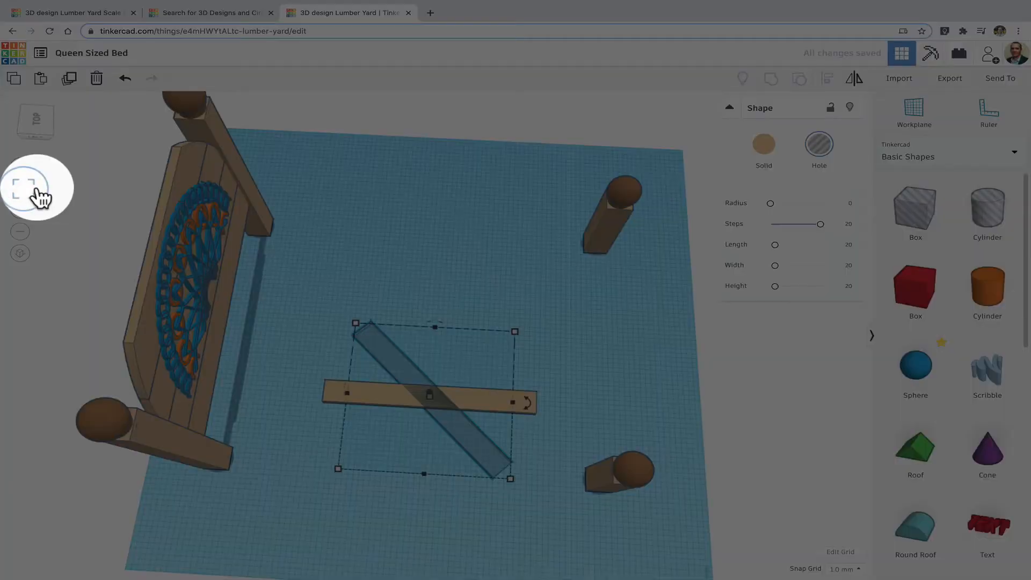
mouse_move(25, 187)
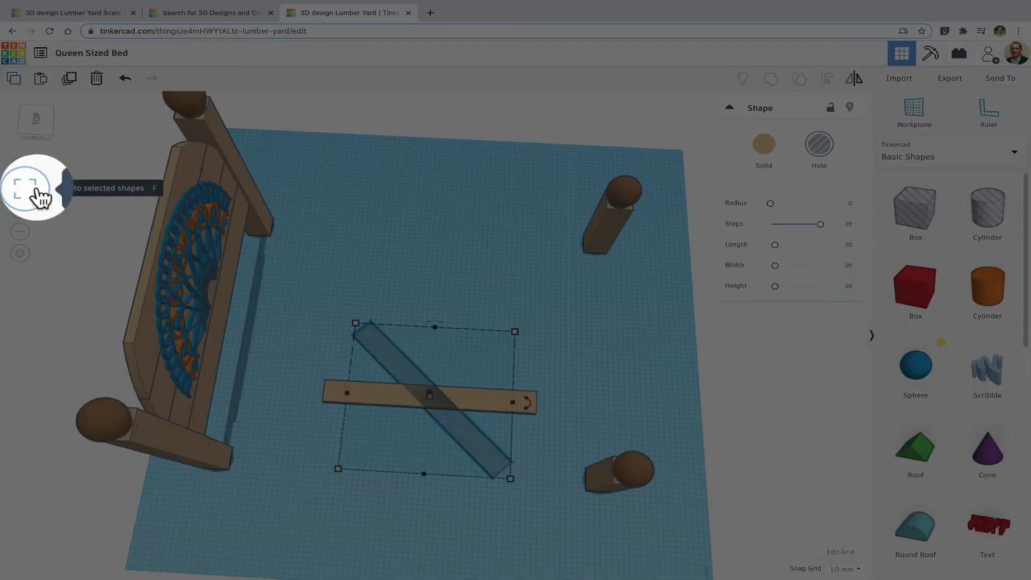
Fit the view to the board and its crossing 45-degree hole.
click(20, 188)
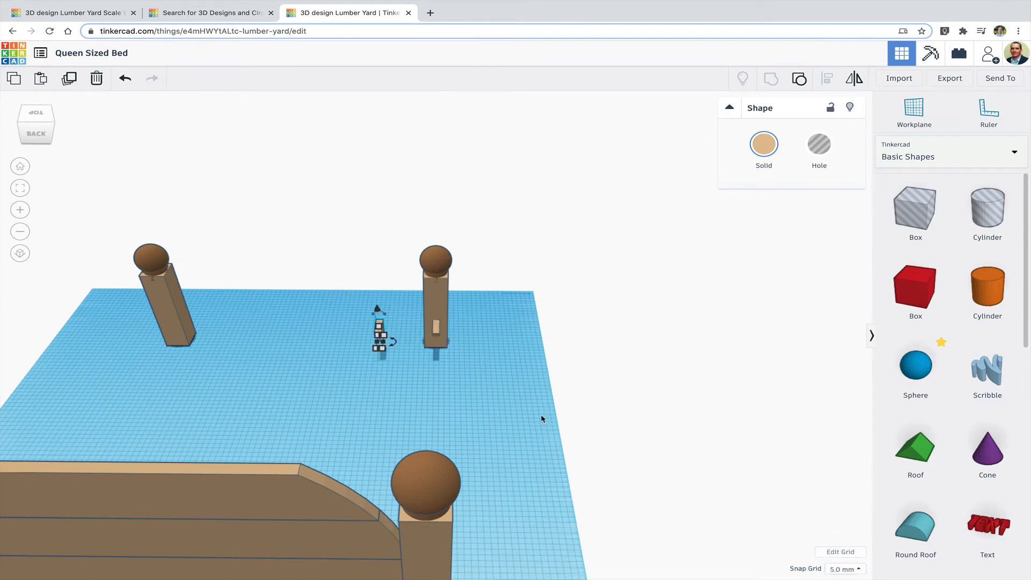
Move the small cut support piece onto the left post at the far end.
drag(378, 332, 180, 332)
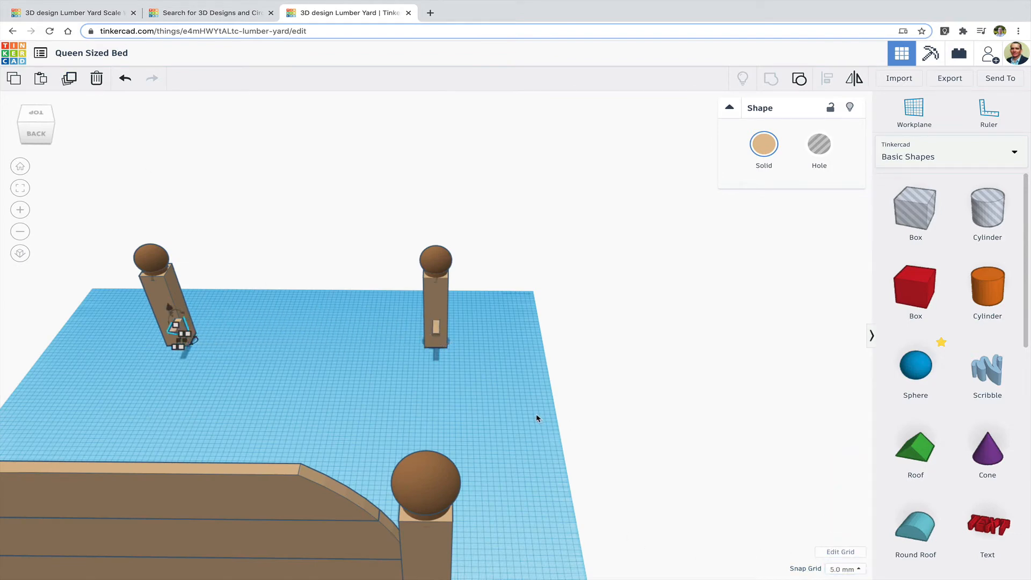